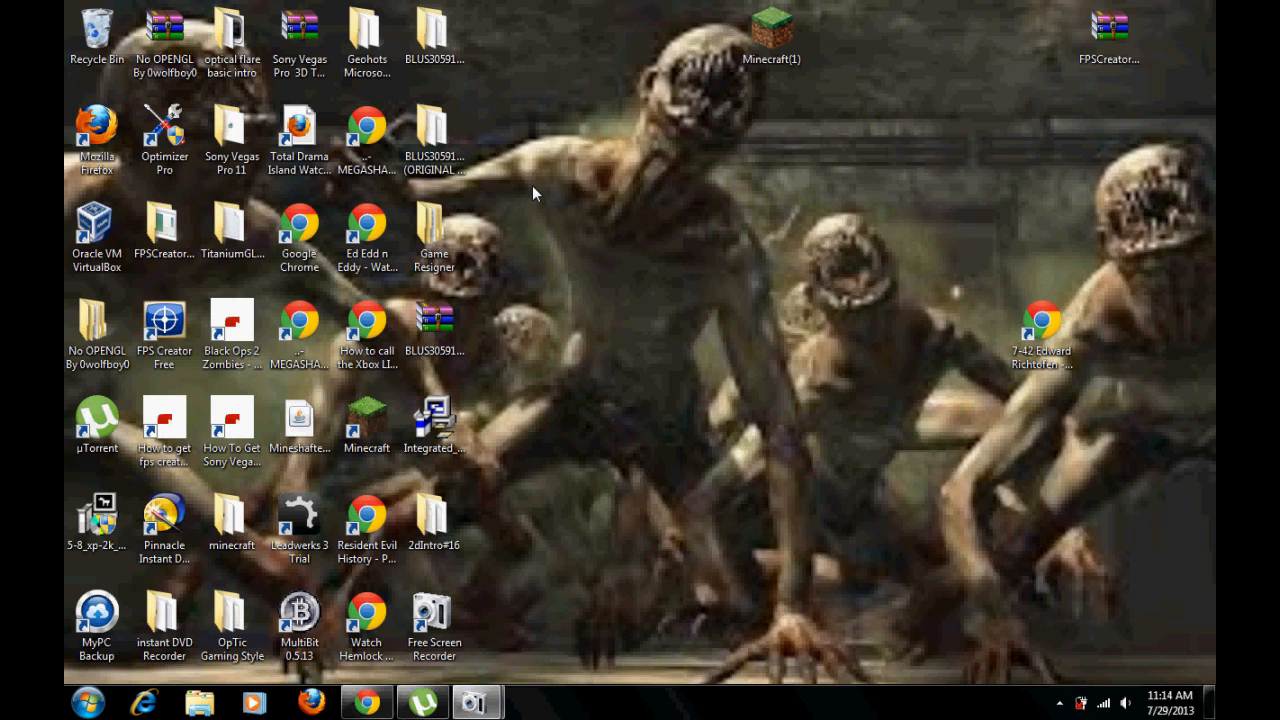
pyautogui.moveTo(532, 204)
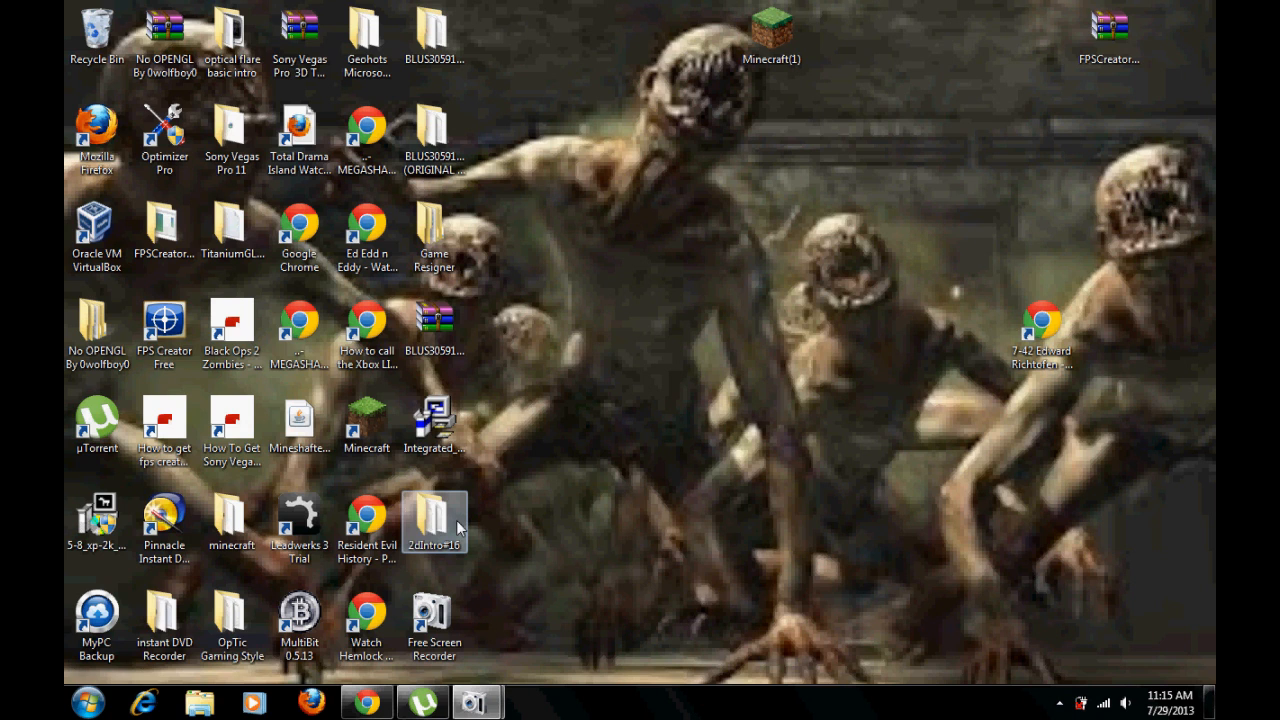
# - Open the 2dIntro#16 desktop folder and select the OpenThis Vegas project file
pyautogui.doubleClick(434, 520)
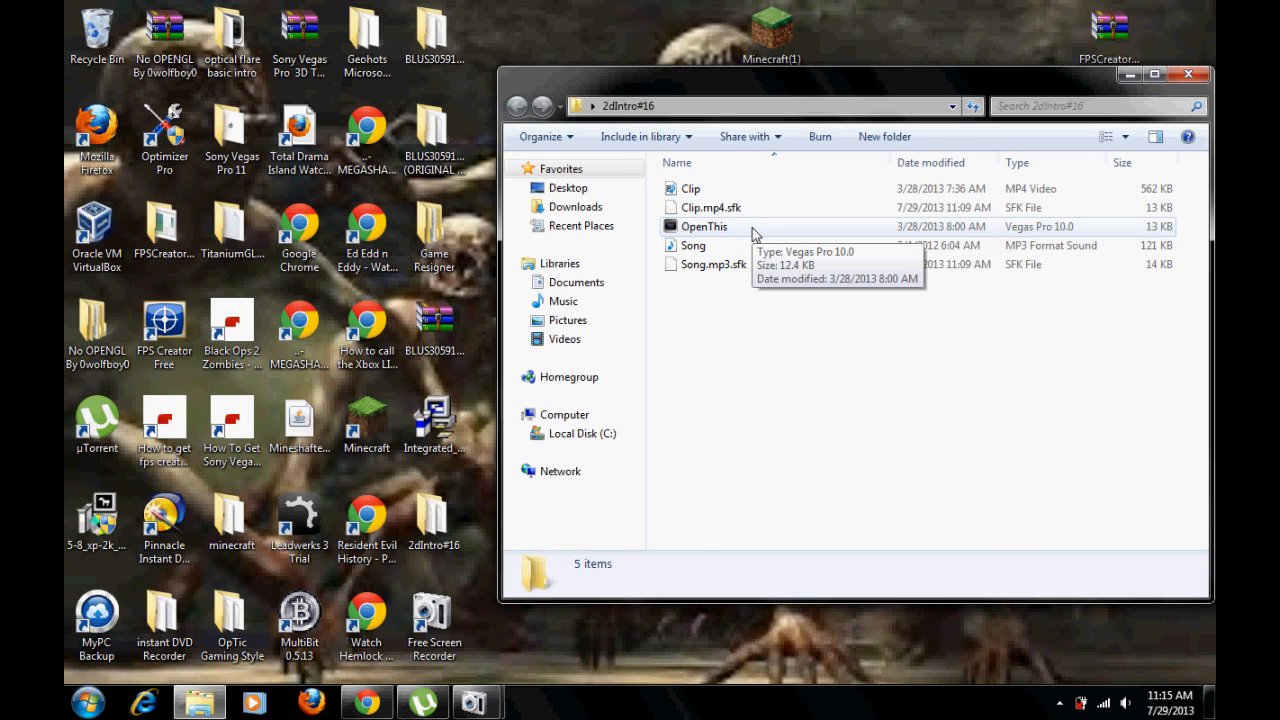
pyautogui.click(704, 226)
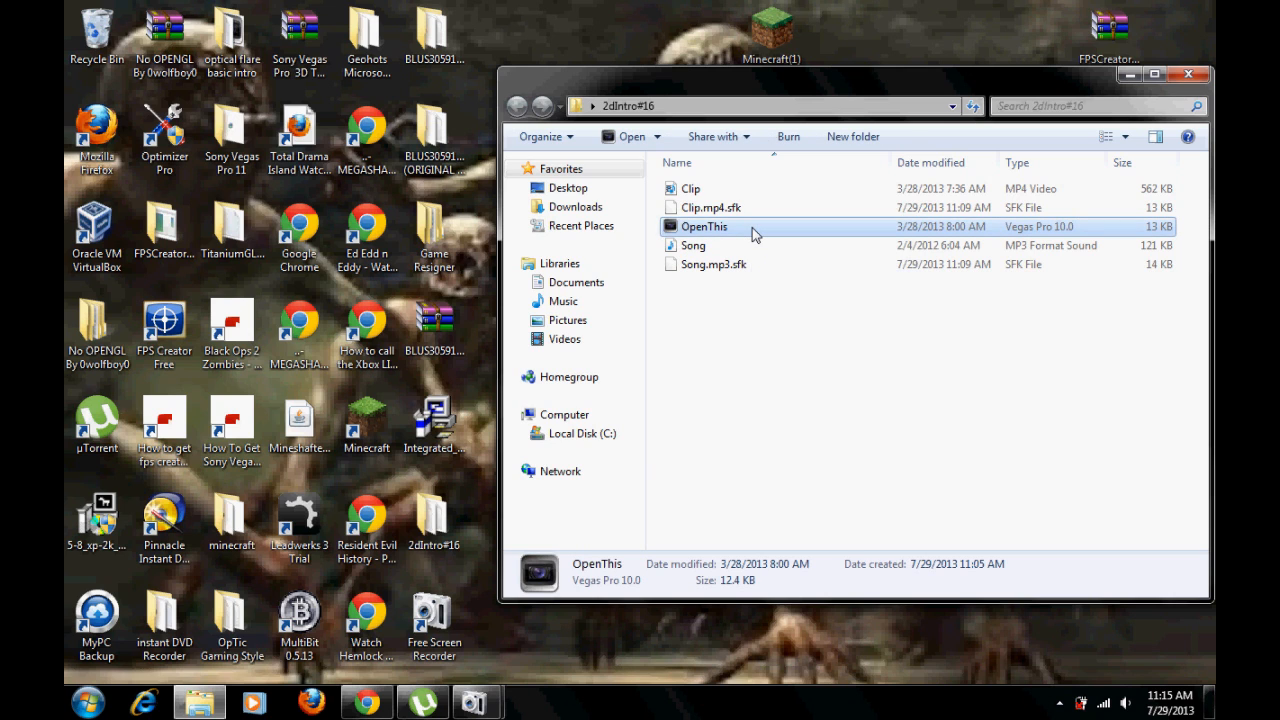
# - Launch the OpenThis.veg project in Vegas Pro 10
pyautogui.doubleClick(704, 226)
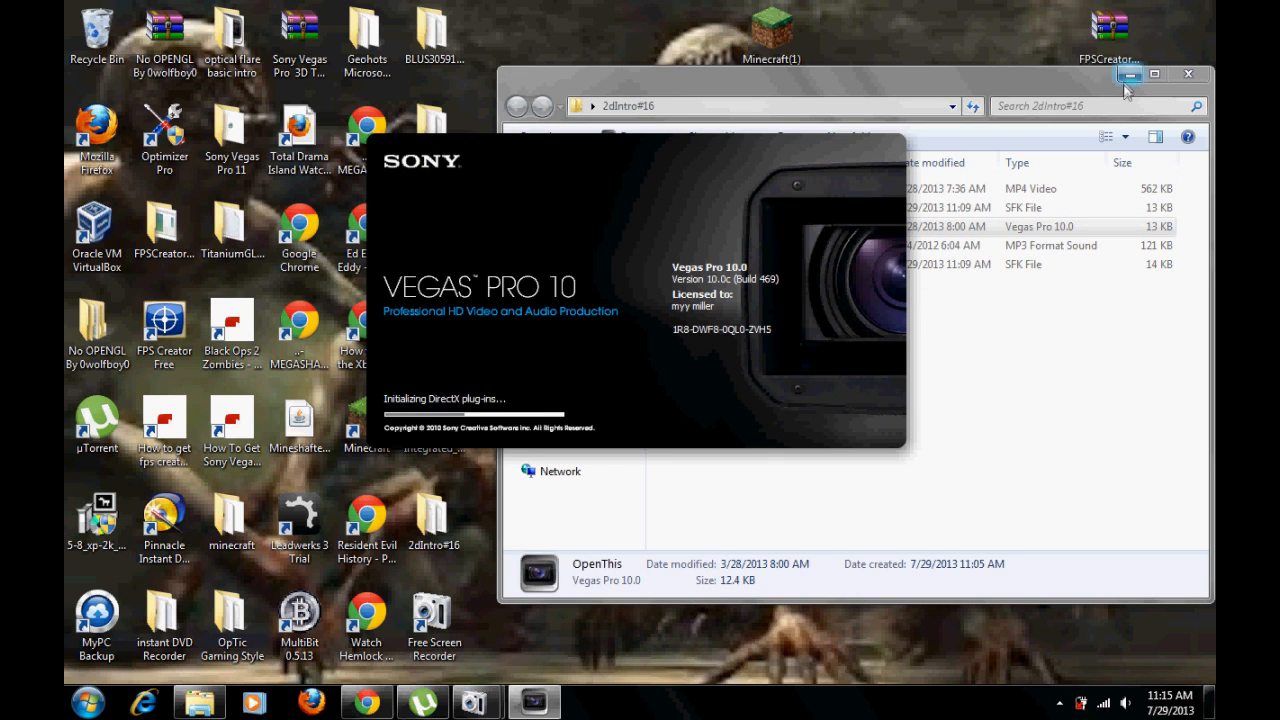
pyautogui.moveTo(1128, 74)
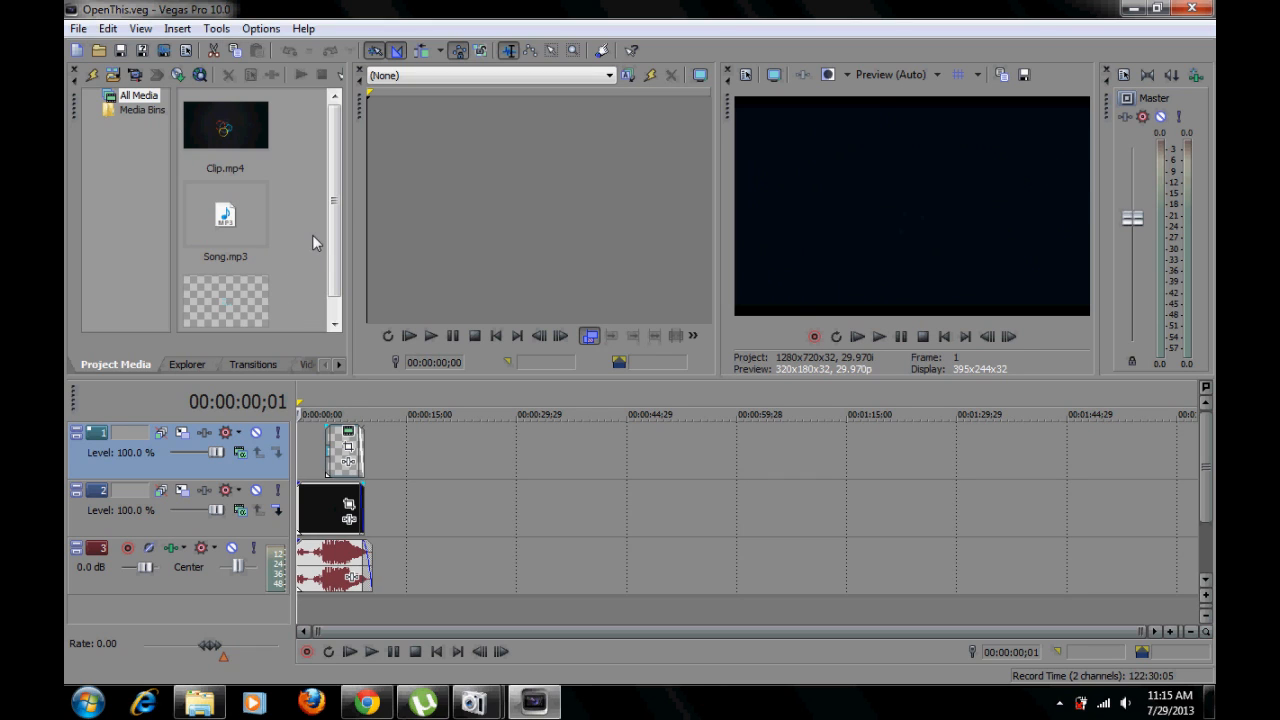
pyautogui.moveTo(330, 392)
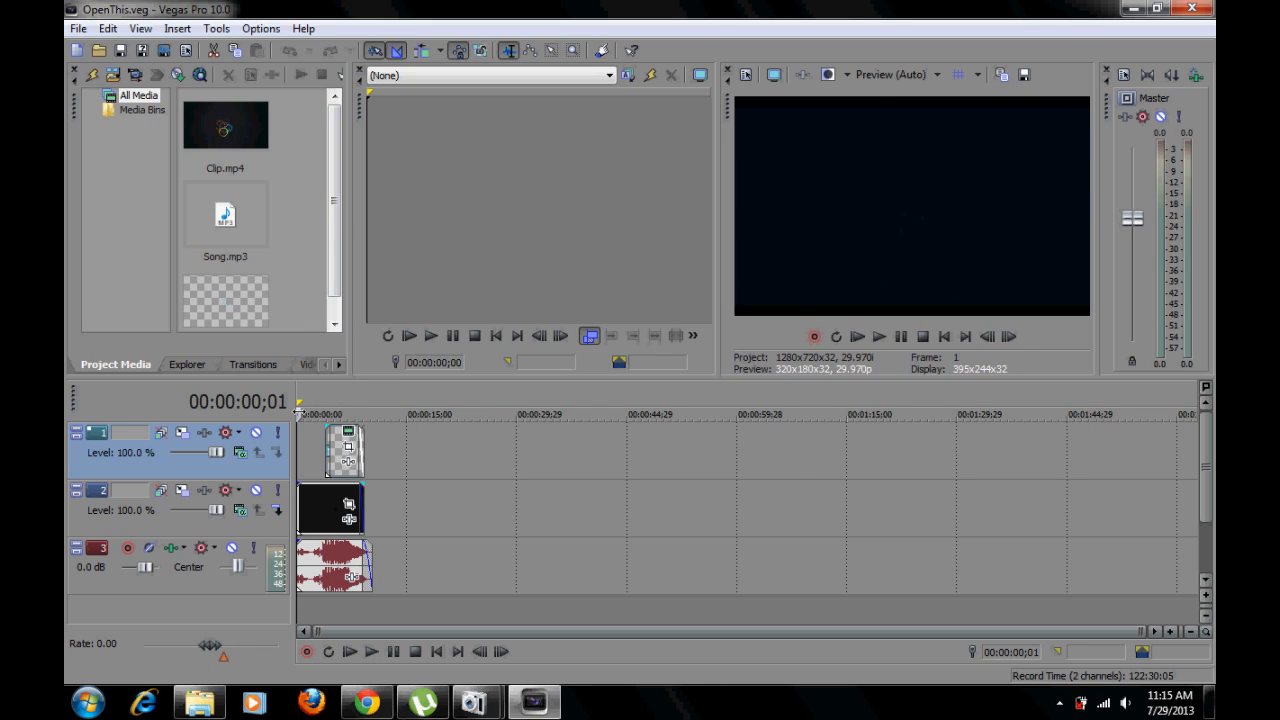
# - Move the playhead to the intro frame showing the glowing 'your Name' title
pyautogui.click(372, 652)
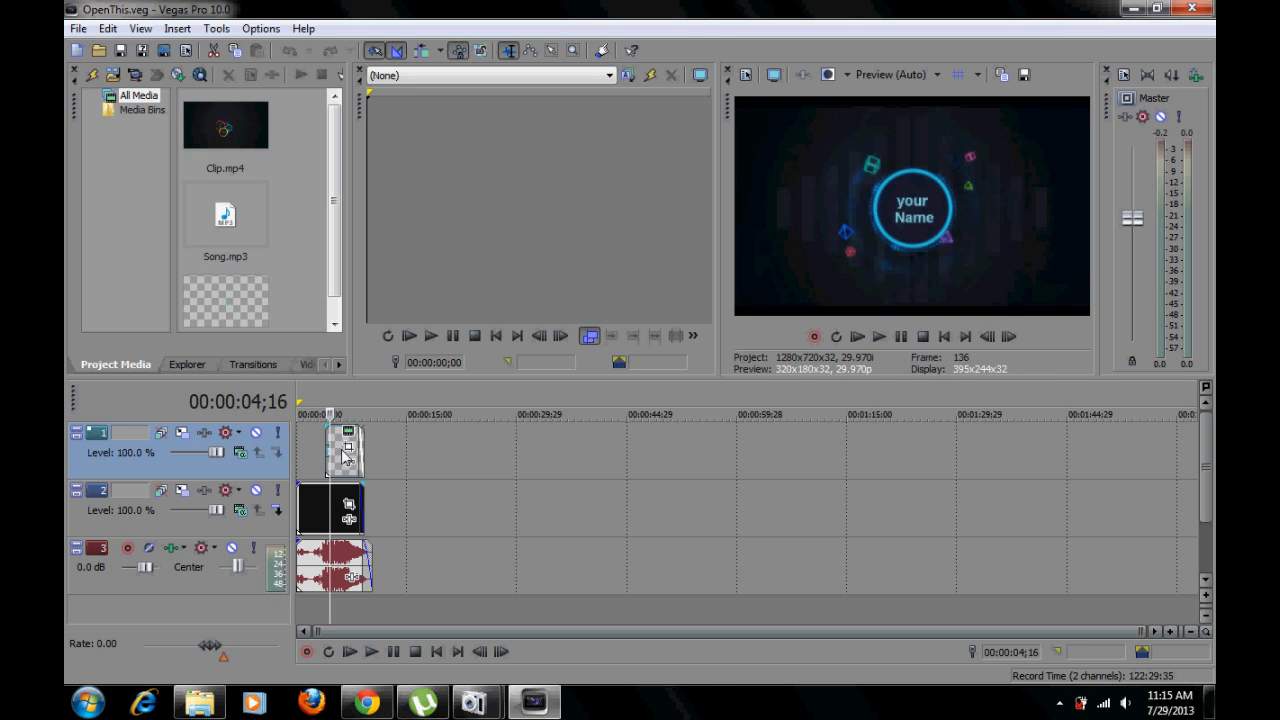
pyautogui.moveTo(350, 436)
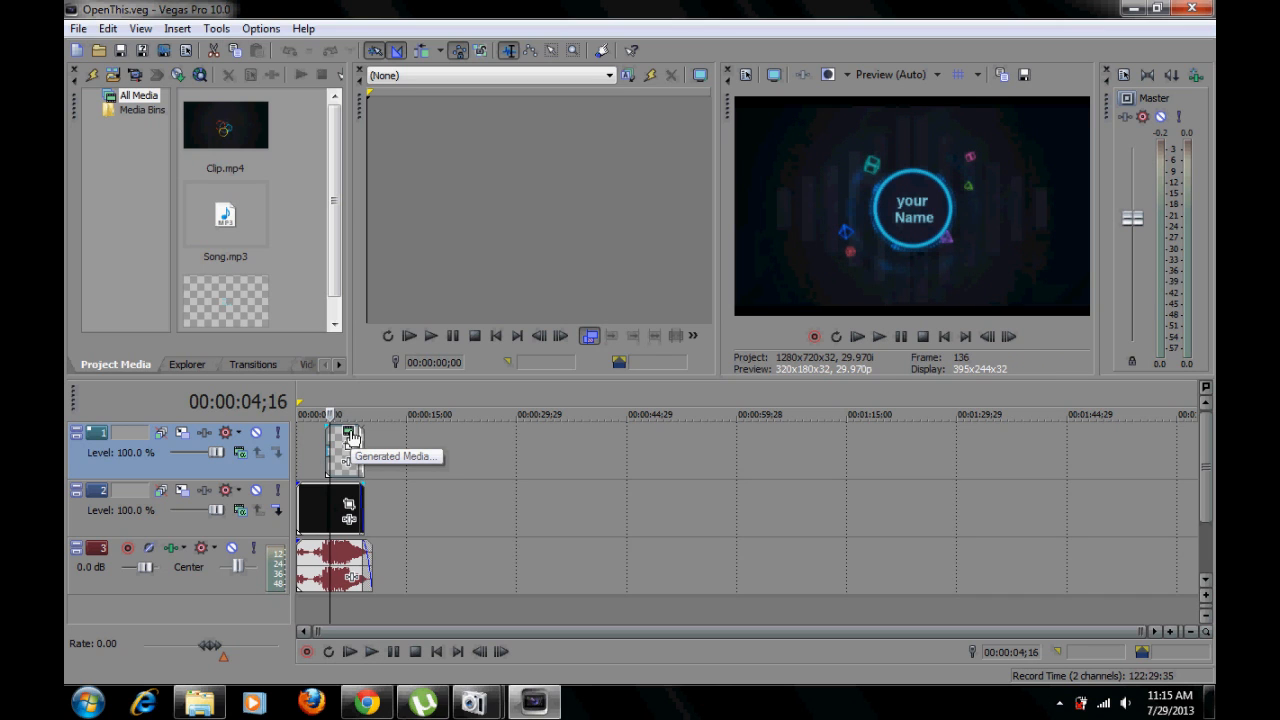
# - Bring up the Sony Text generator for the title clip and select the words 'your Name'
pyautogui.doubleClick(350, 436)
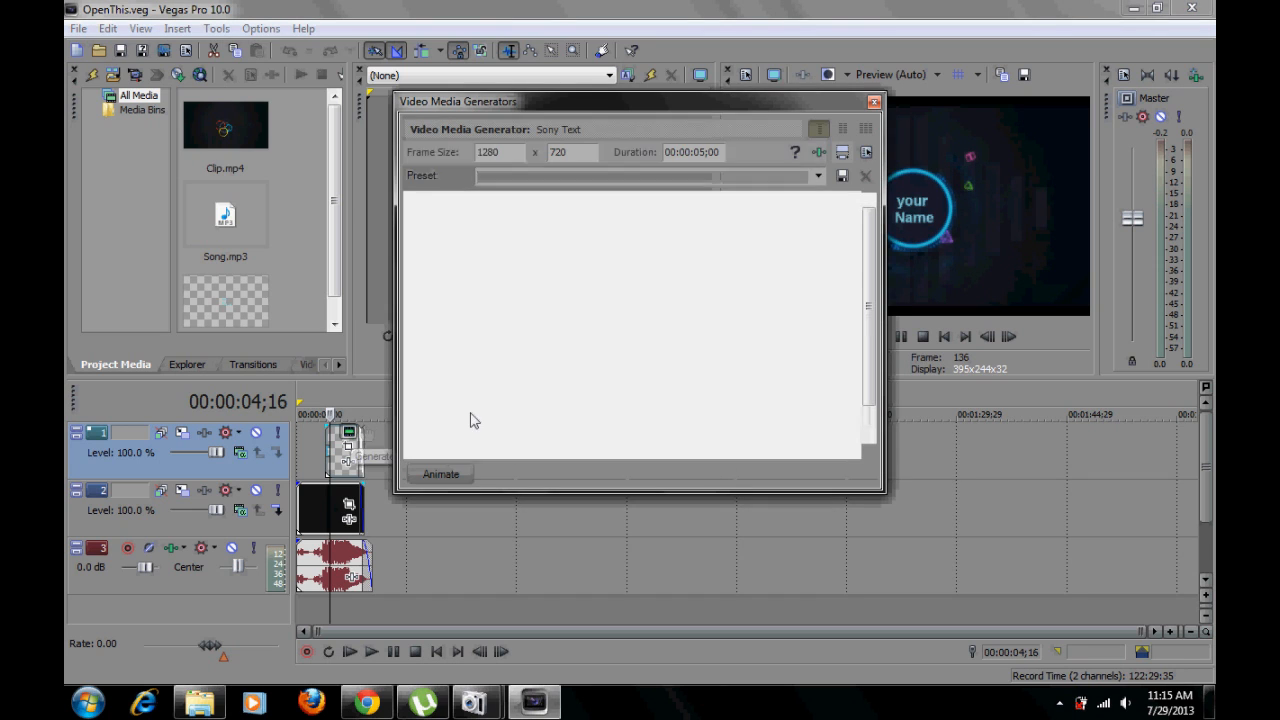
pyautogui.click(664, 176)
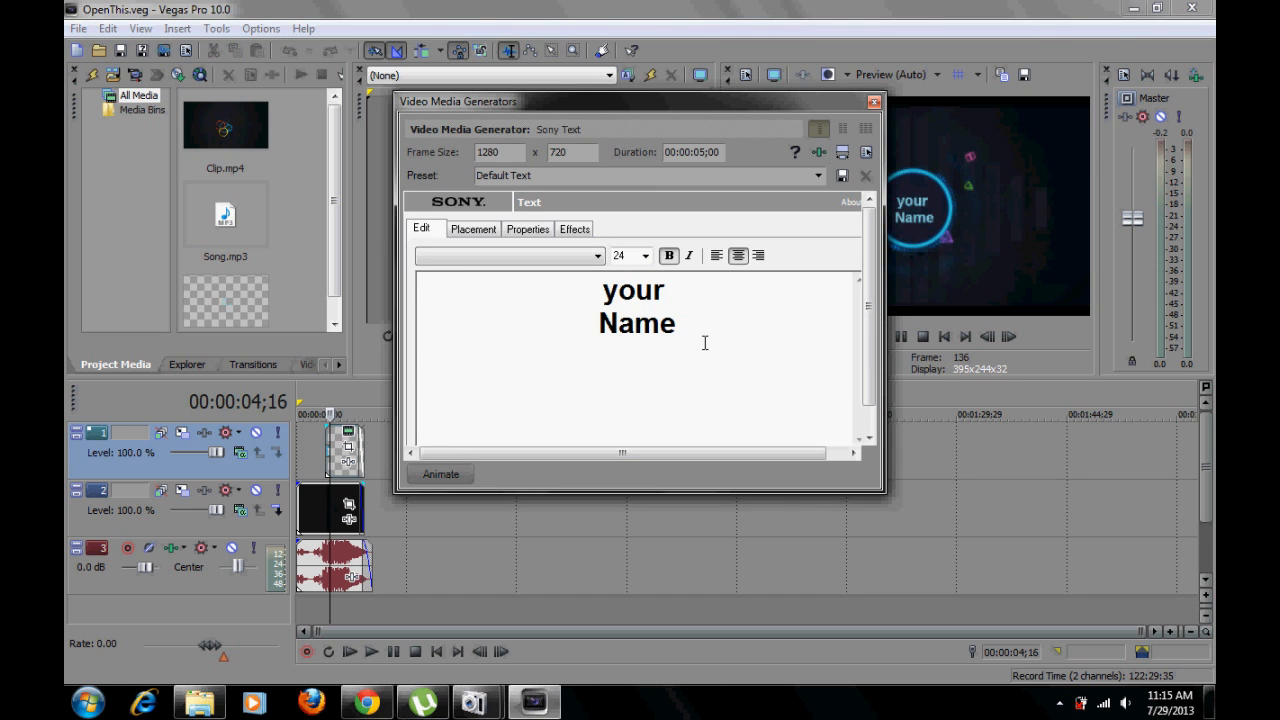
pyautogui.doubleClick(636, 324)
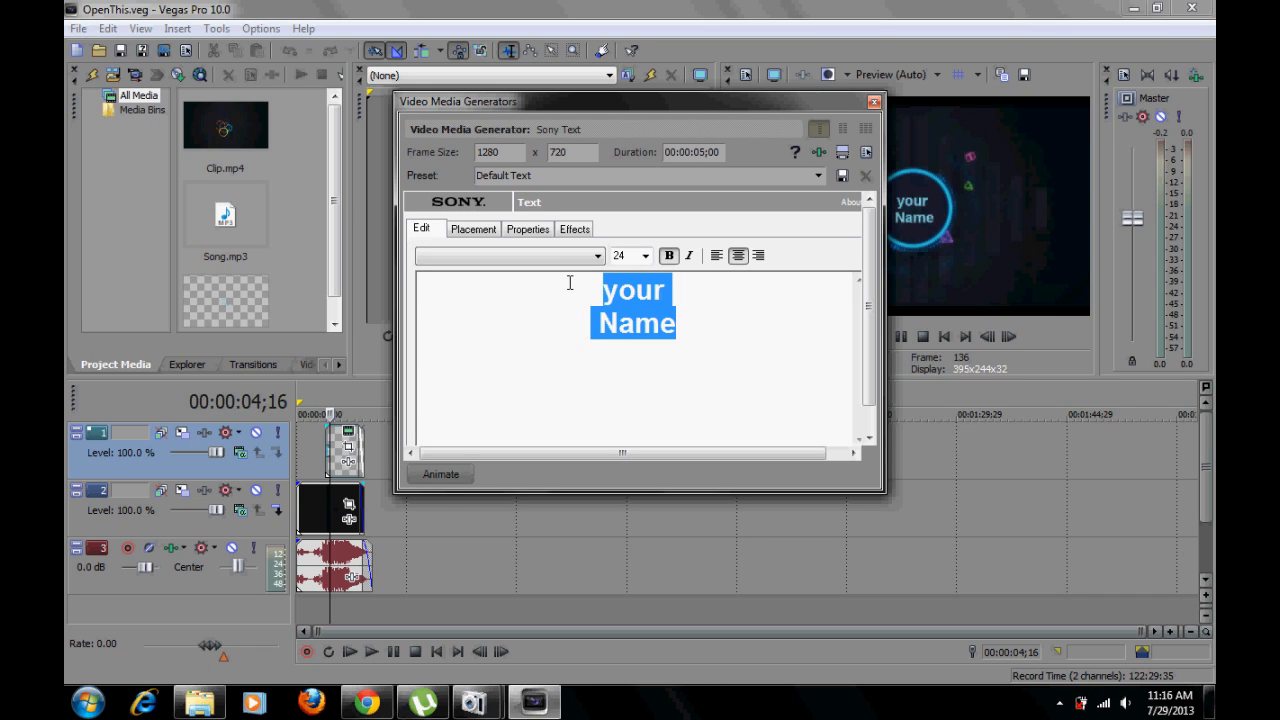
# - Replace the title text with 'Jamescooliest', correcting typos, and close the generator window
pyautogui.write('J')
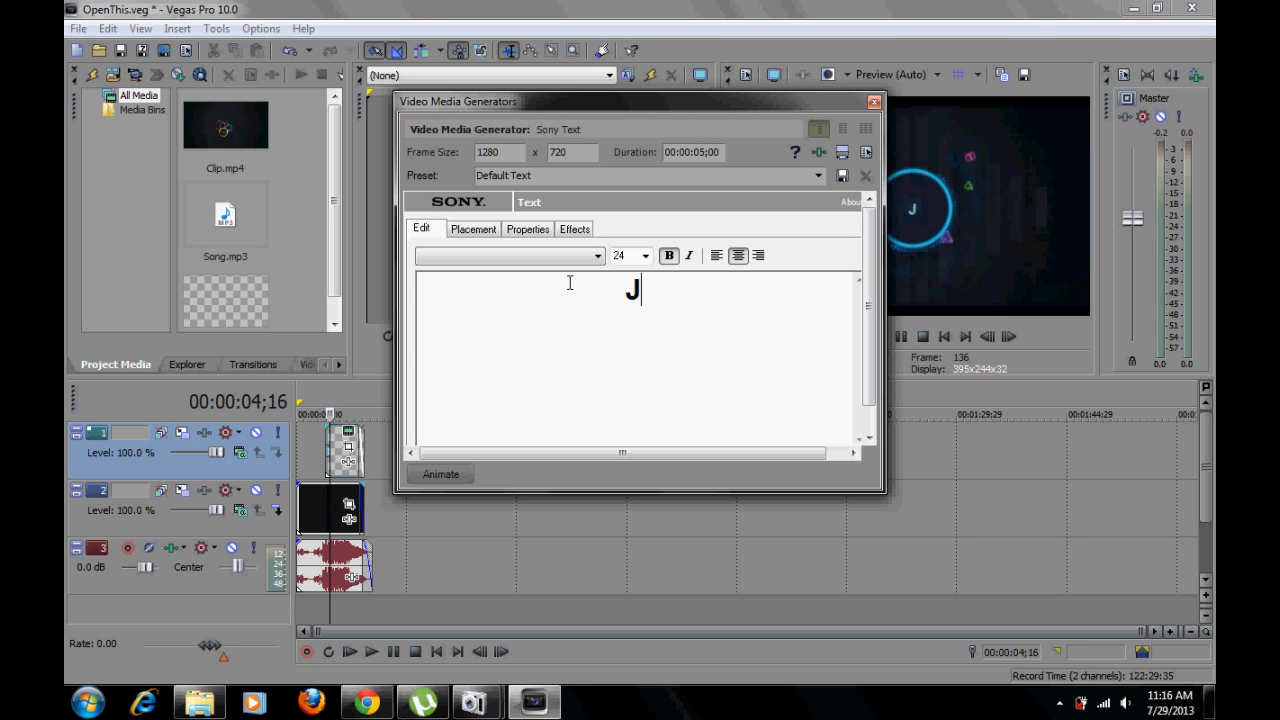
pyautogui.write('A')
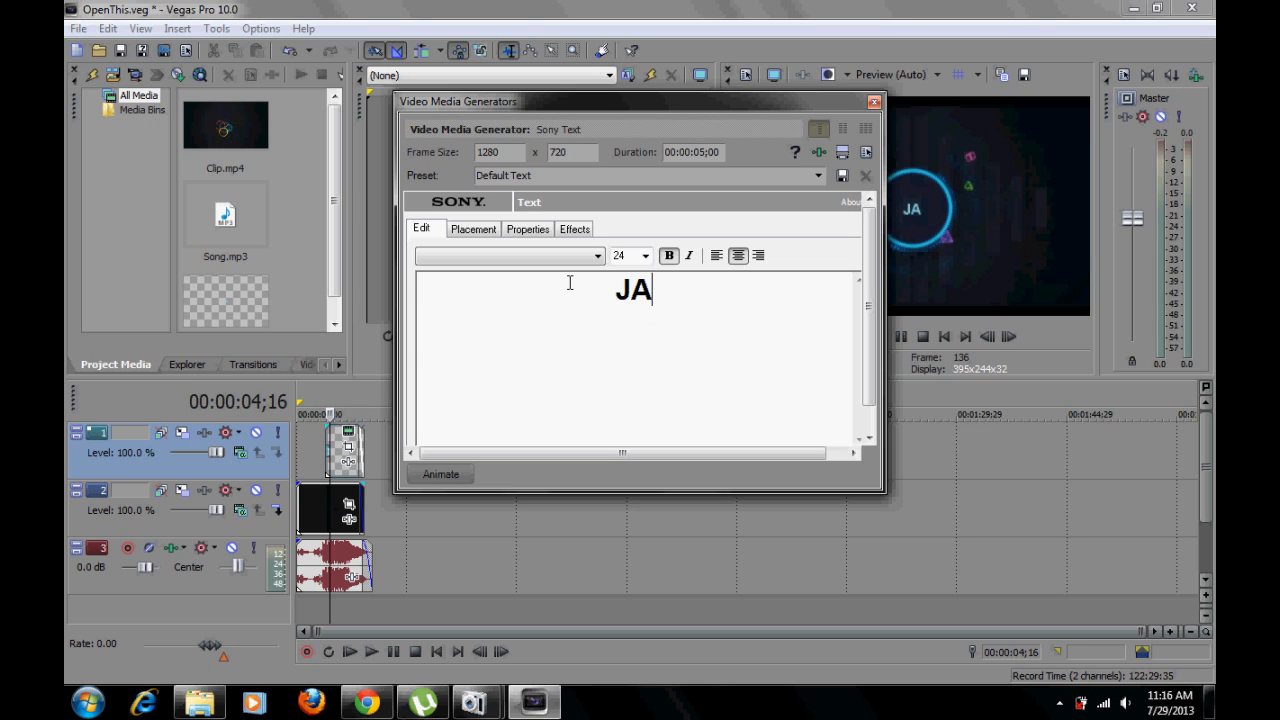
pyautogui.press('Backspace')
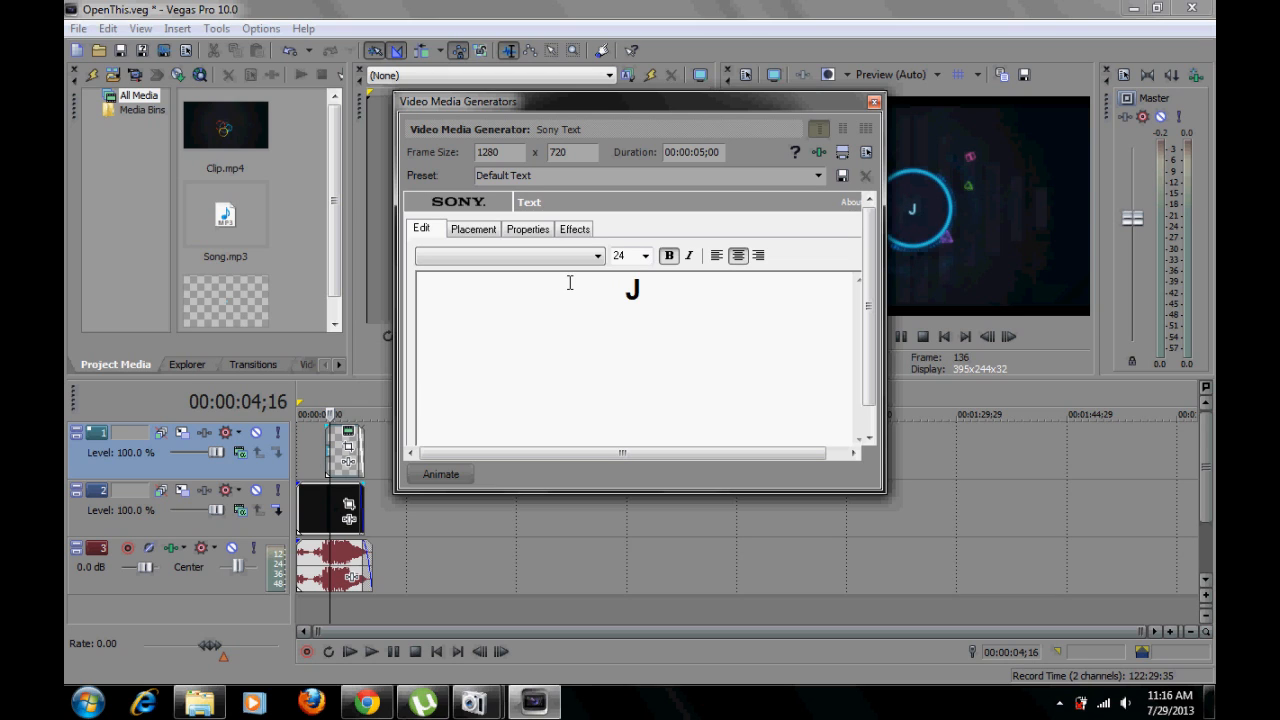
pyautogui.write('A')
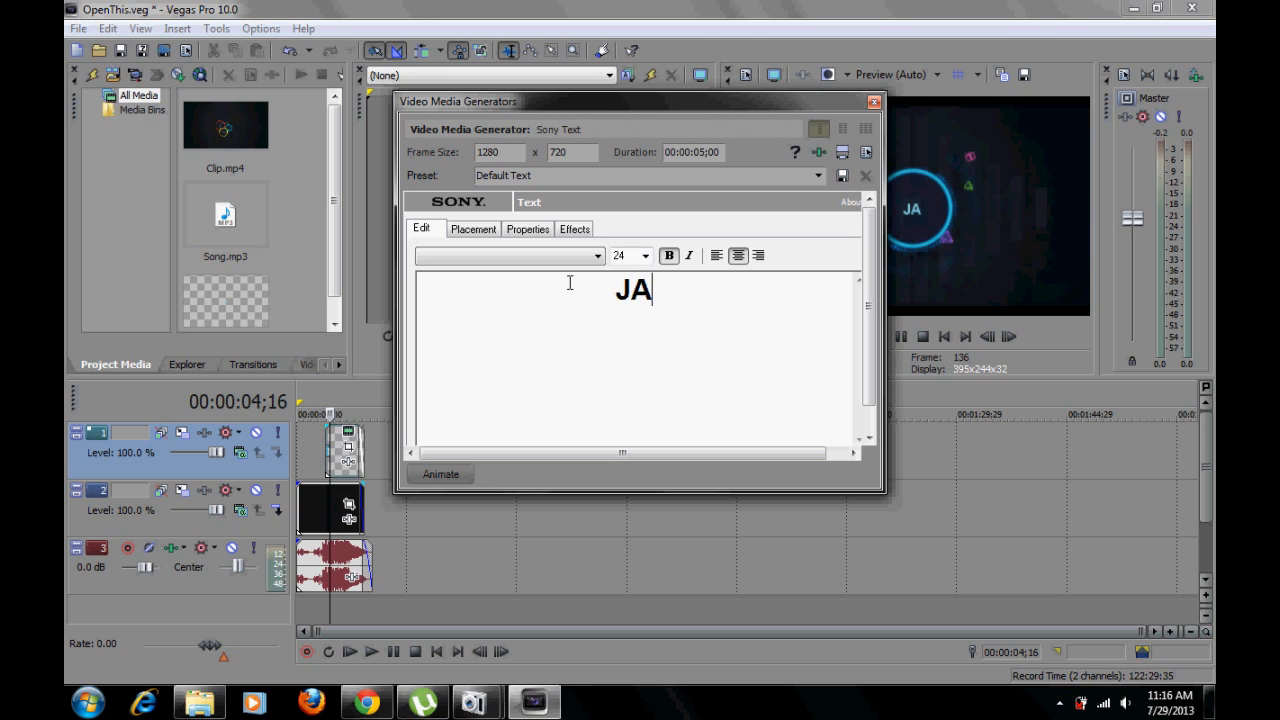
pyautogui.press('Backspace')
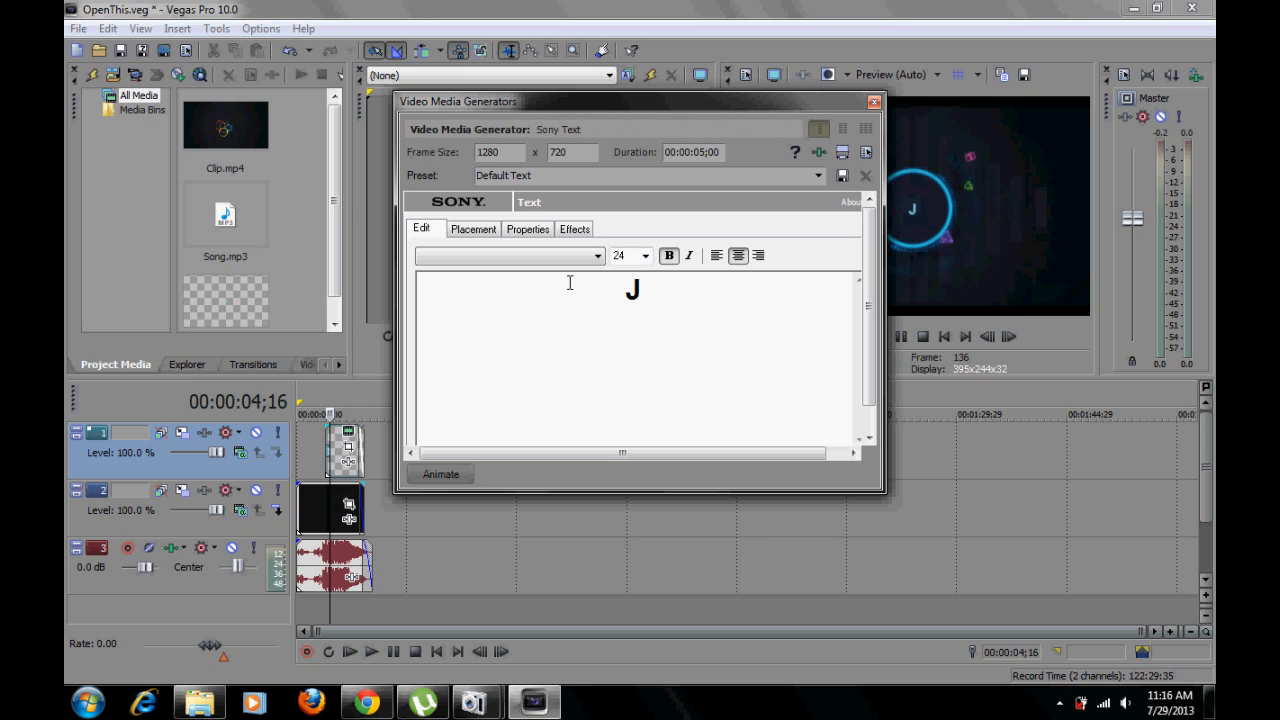
pyautogui.write('ames')
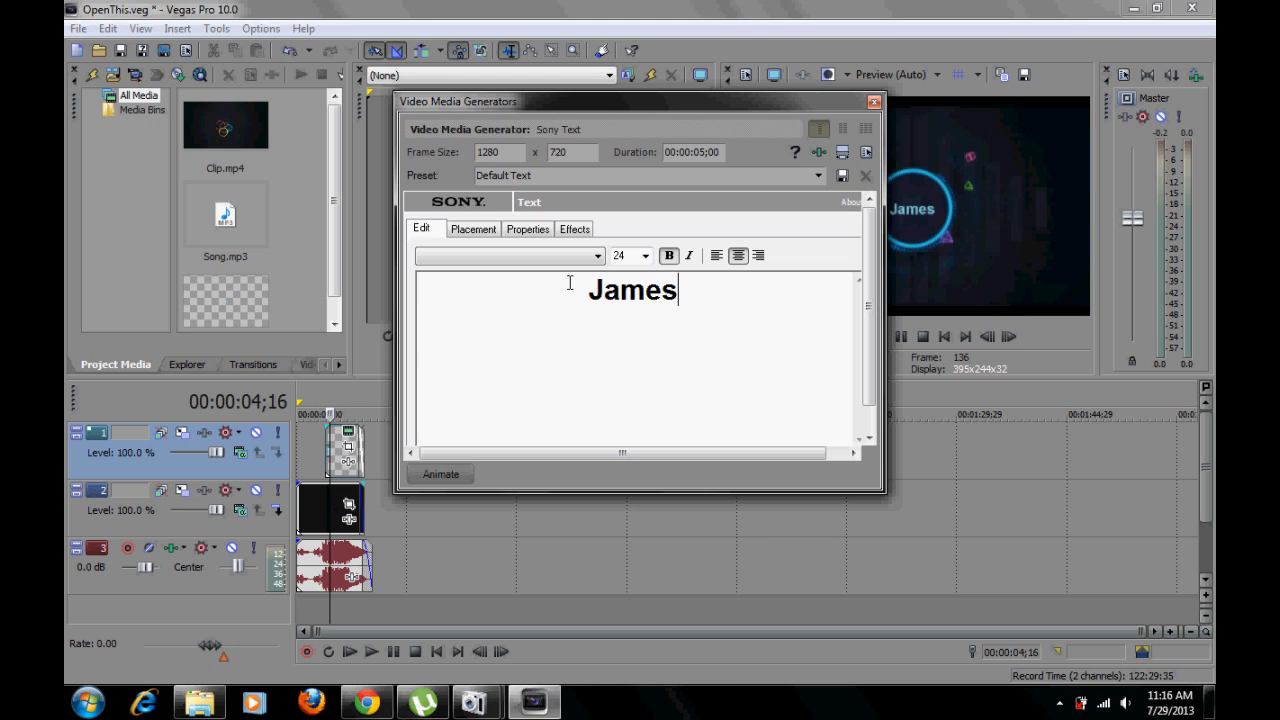
pyautogui.write('34')
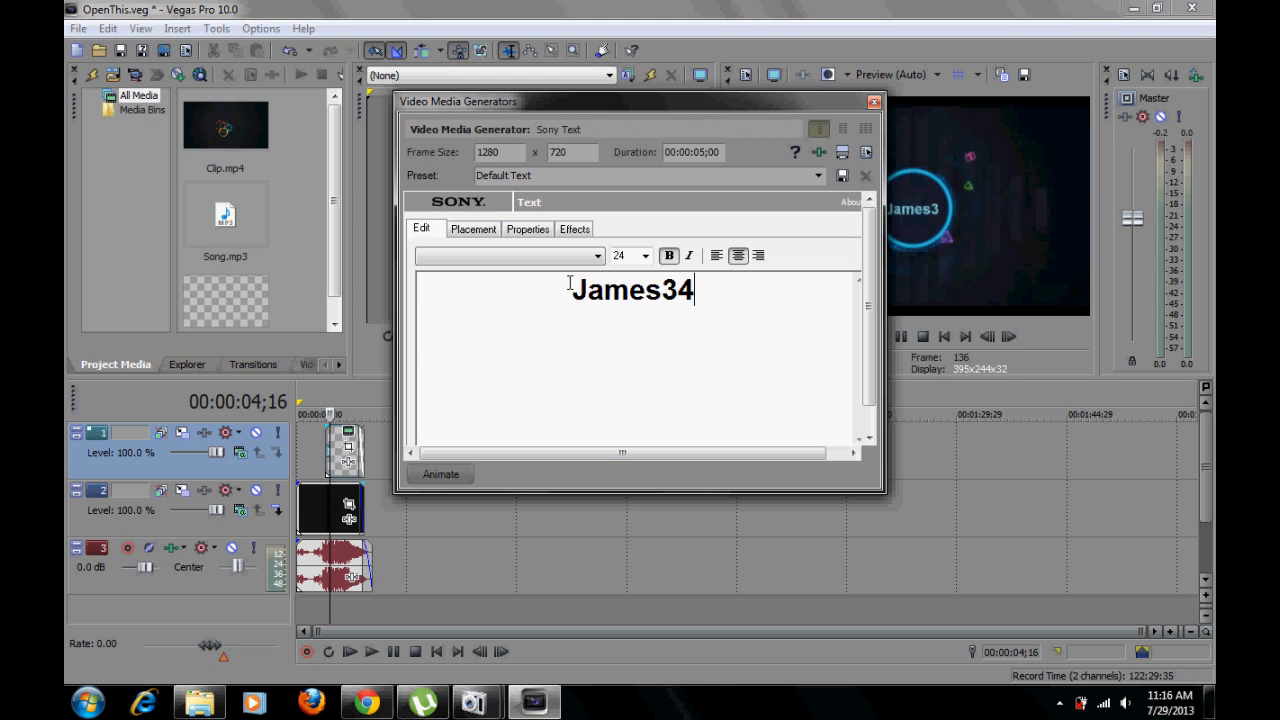
pyautogui.press('BackSpace')
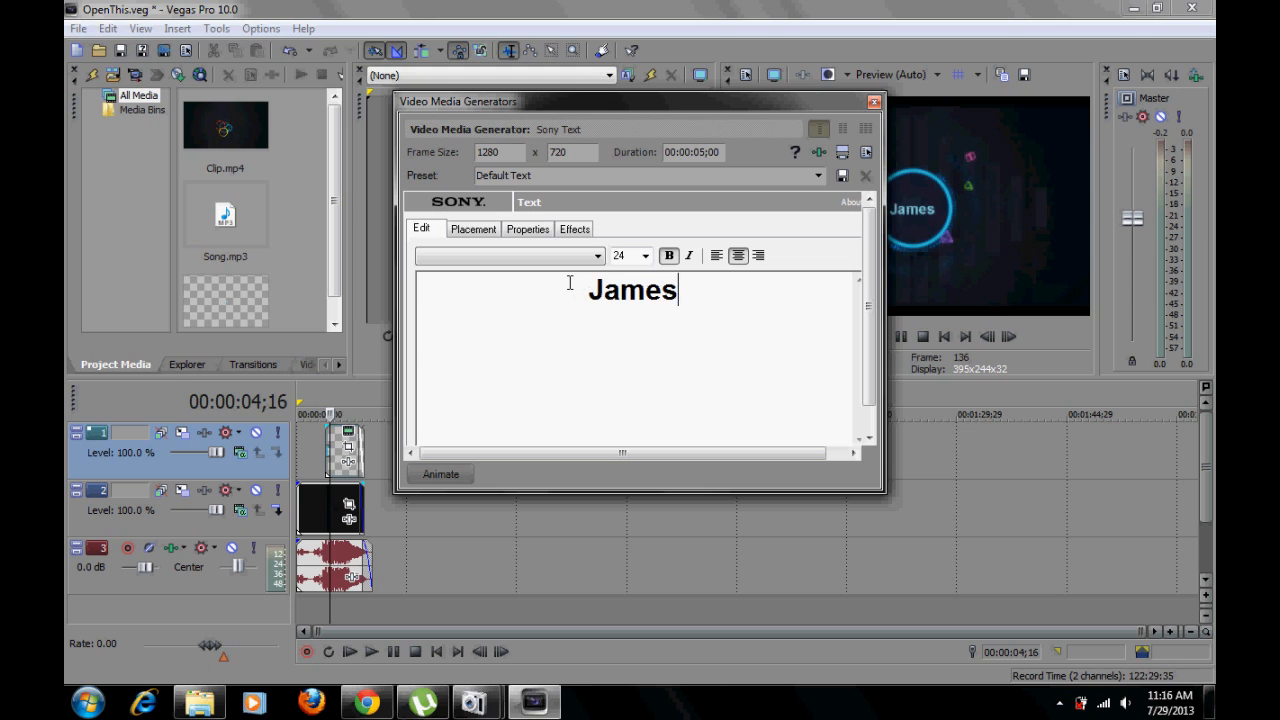
pyautogui.write('wil')
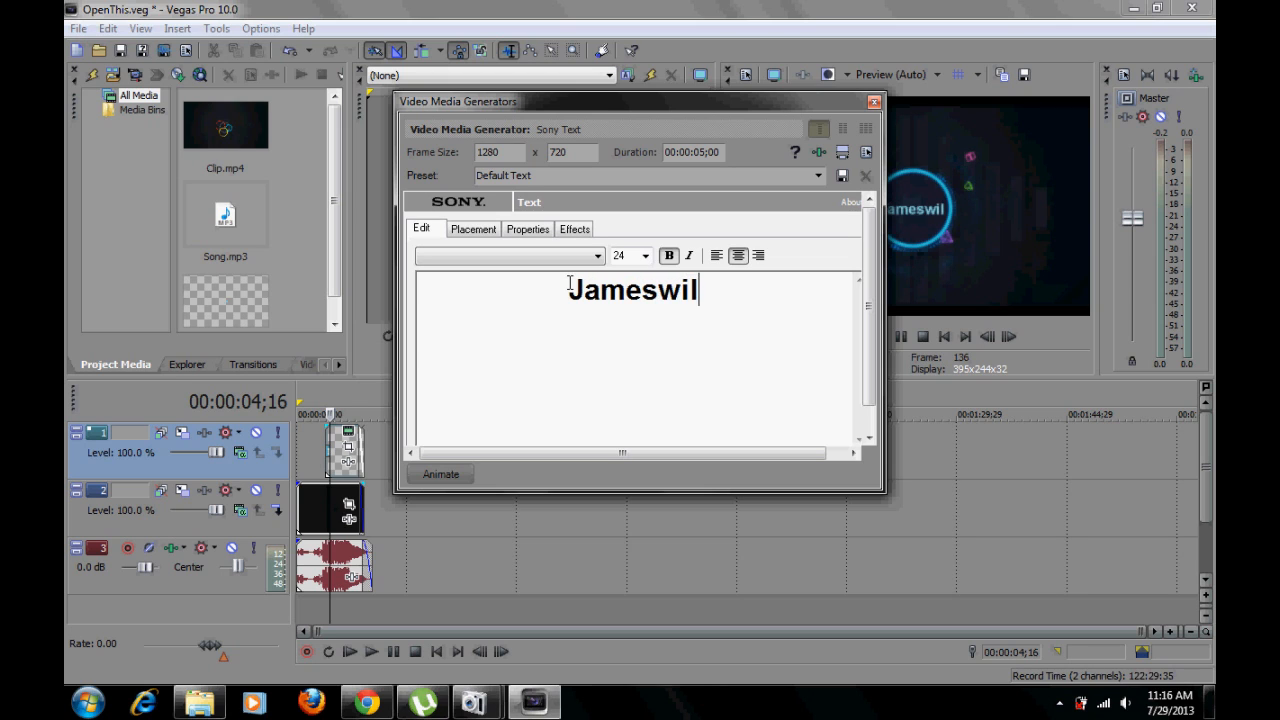
pyautogui.press('Backspace')
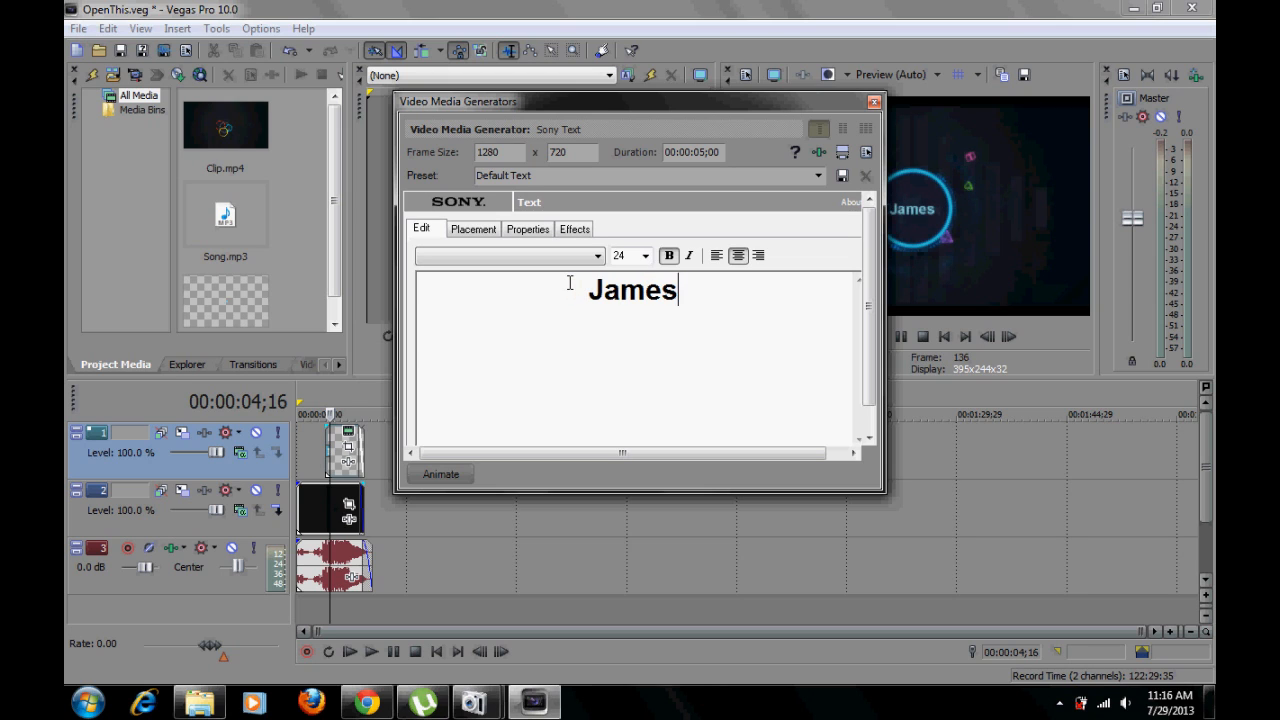
pyautogui.write('cool')
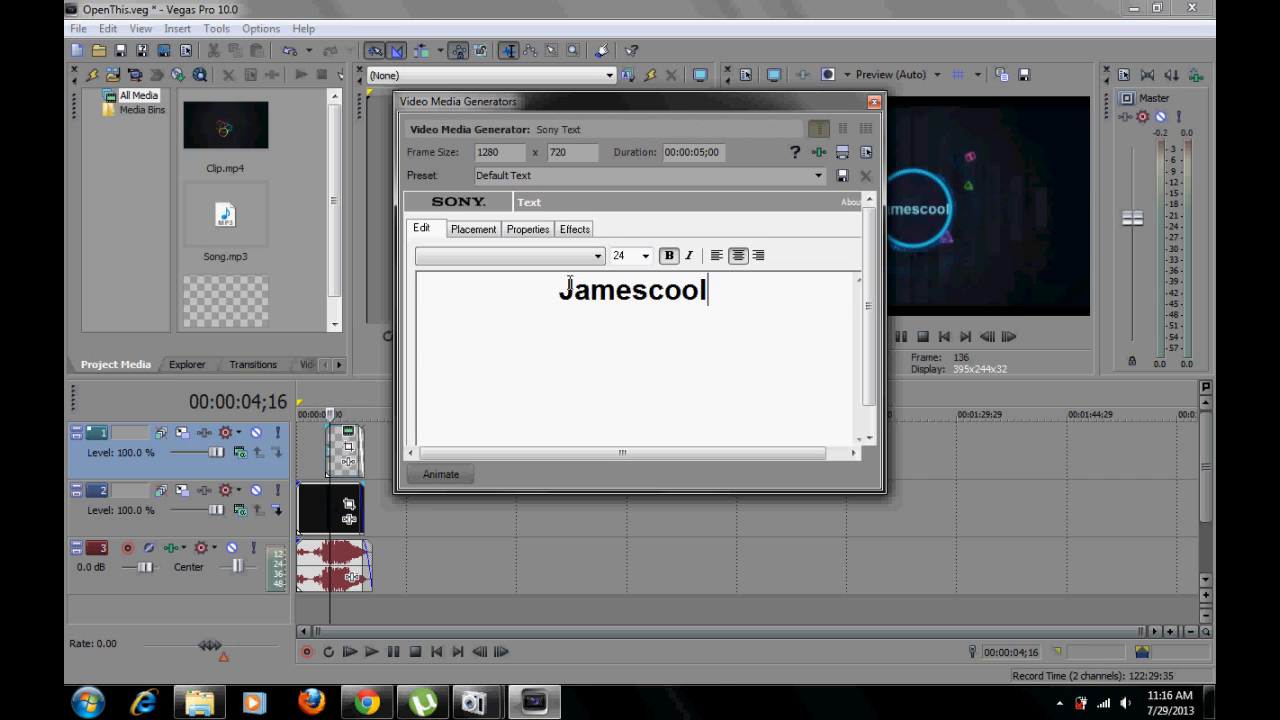
pyautogui.write('iest')
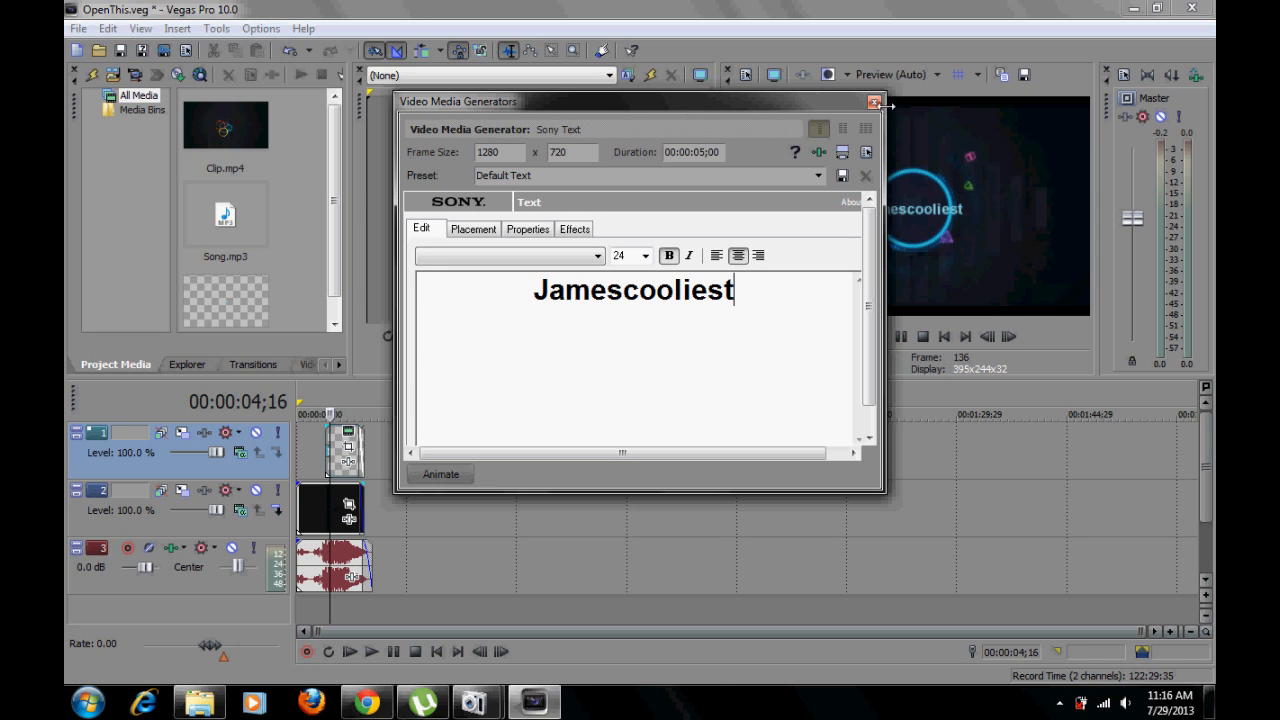
pyautogui.click(872, 102)
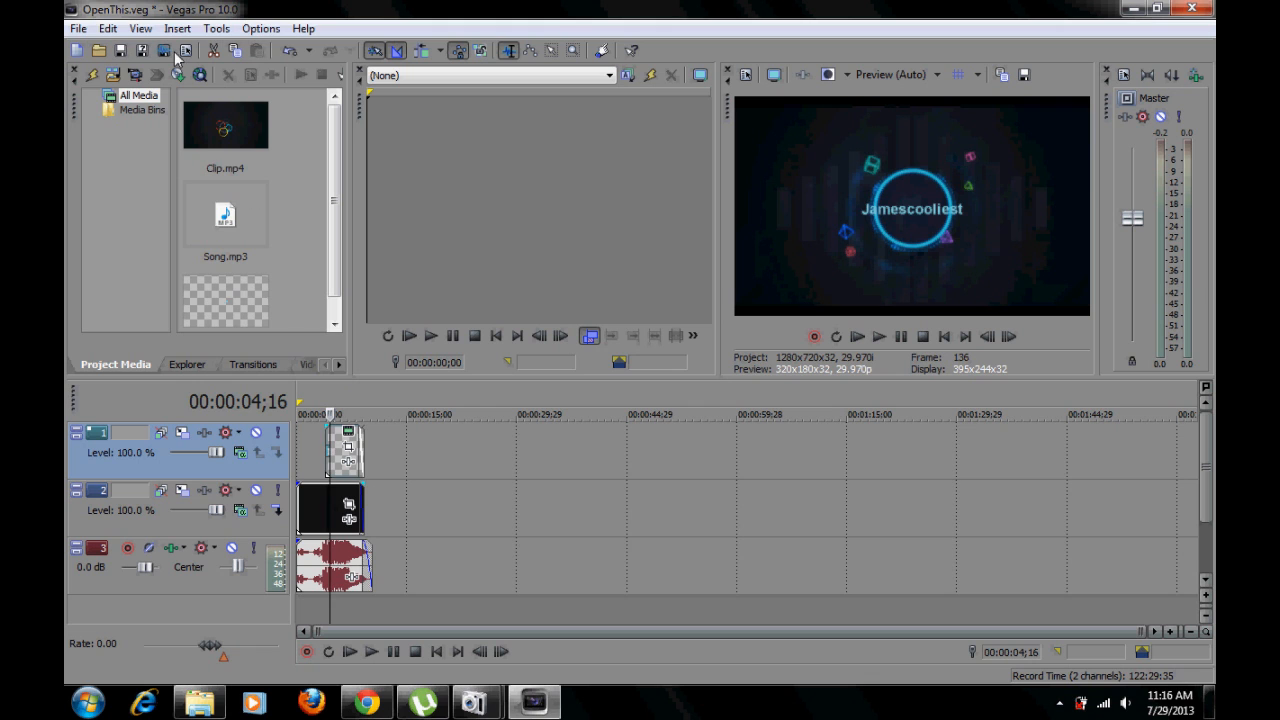
# - Browse the File and Tools menus, then quit Vegas, bringing up the save-changes prompt
pyautogui.click(76, 28)
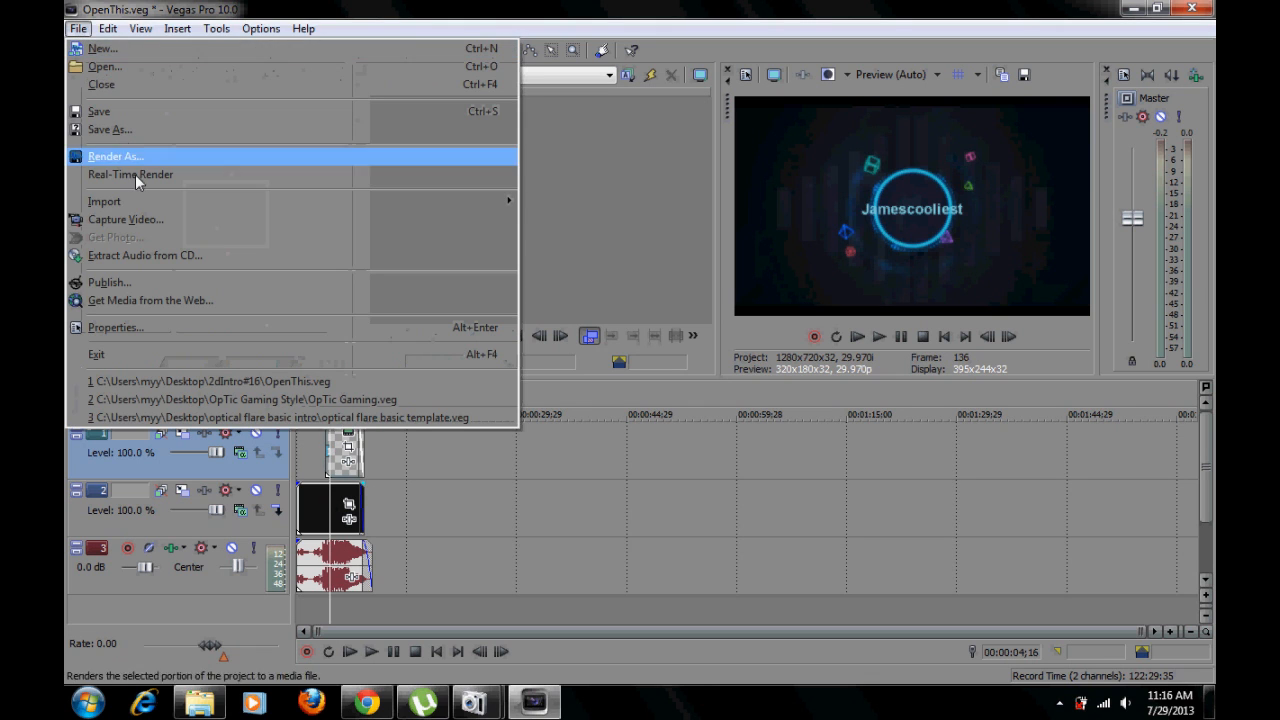
pyautogui.moveTo(222, 160)
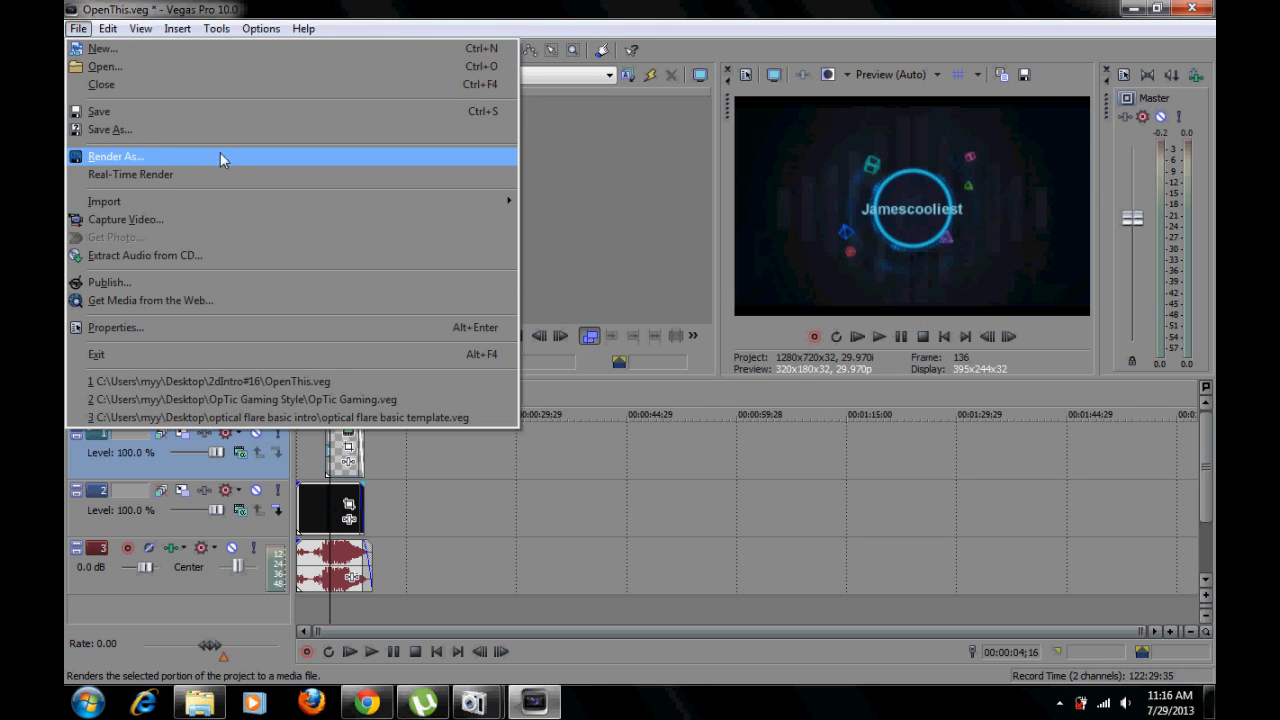
pyautogui.click(216, 28)
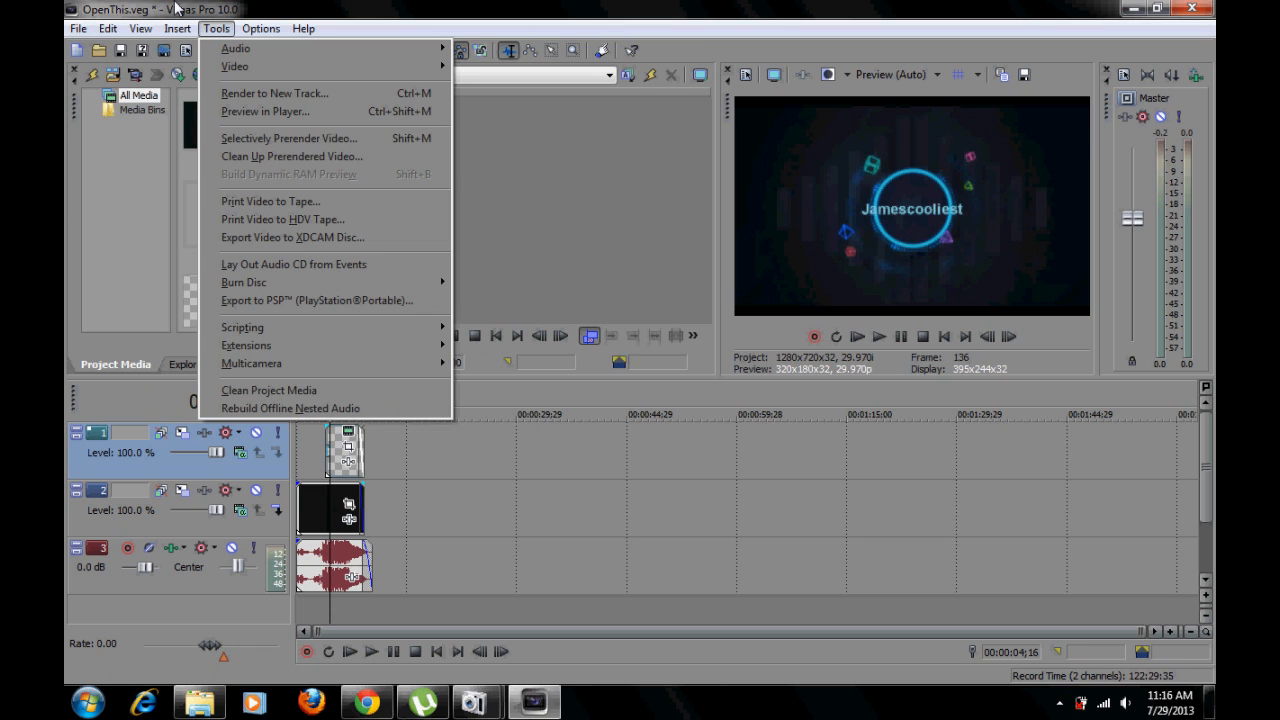
pyautogui.click(1112, 18)
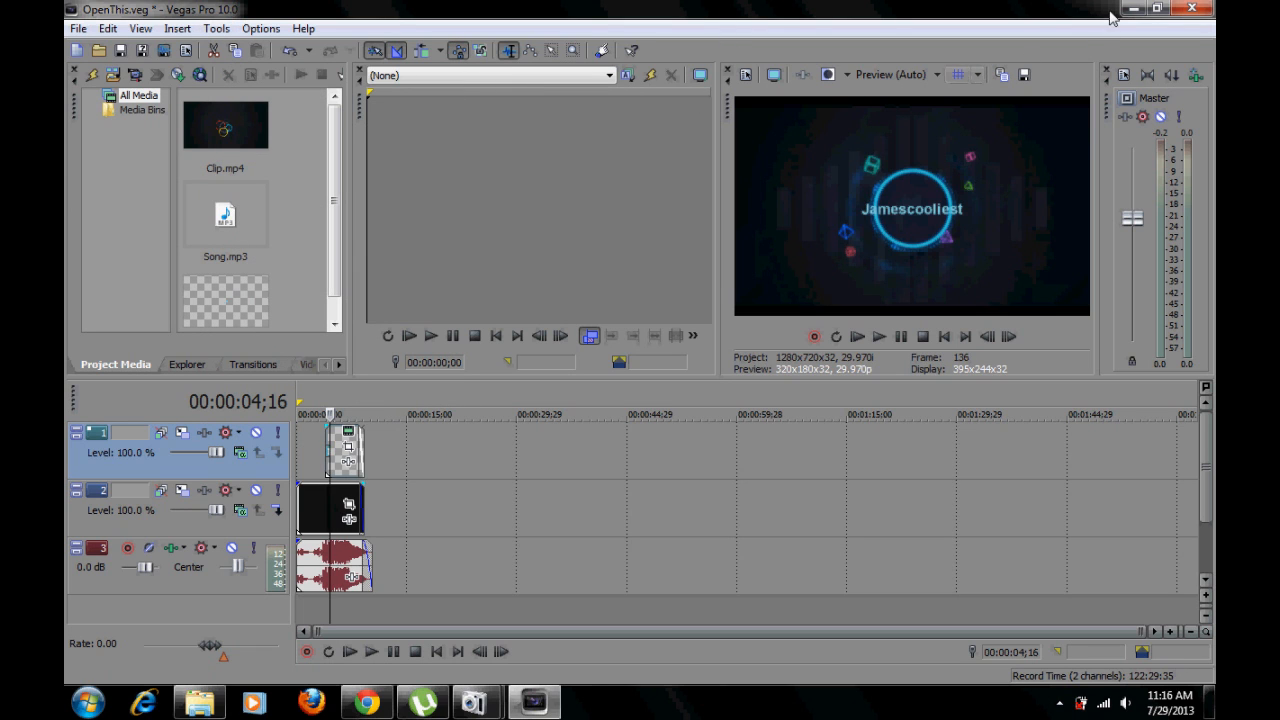
pyautogui.click(1192, 8)
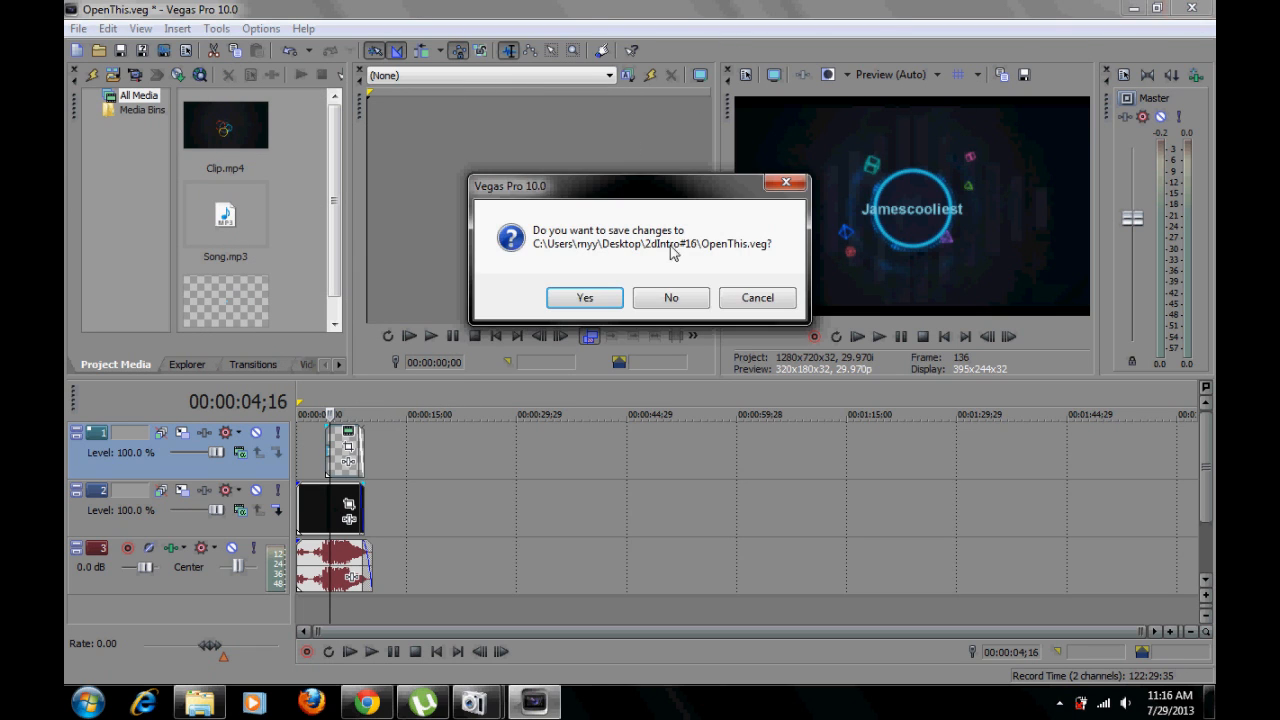
# - Quit Vegas without saving changes and close the 2dIntro#16 Explorer window
pyautogui.click(670, 296)
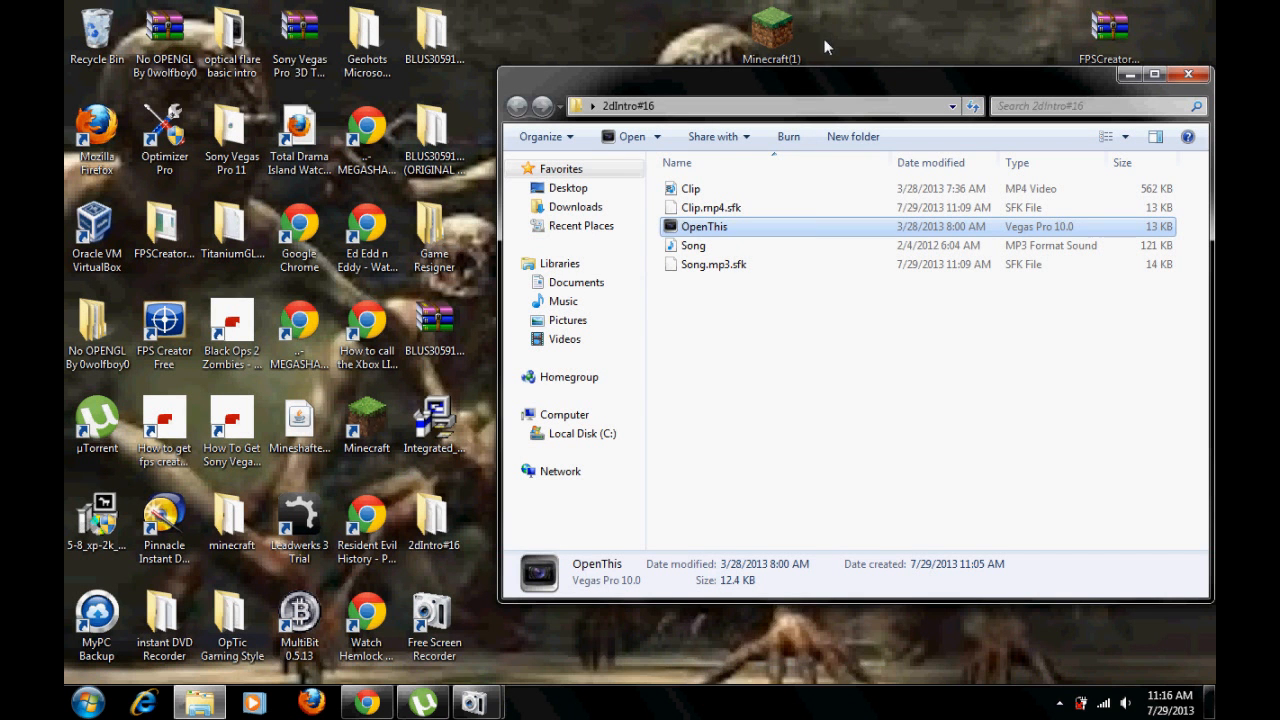
pyautogui.moveTo(1190, 76)
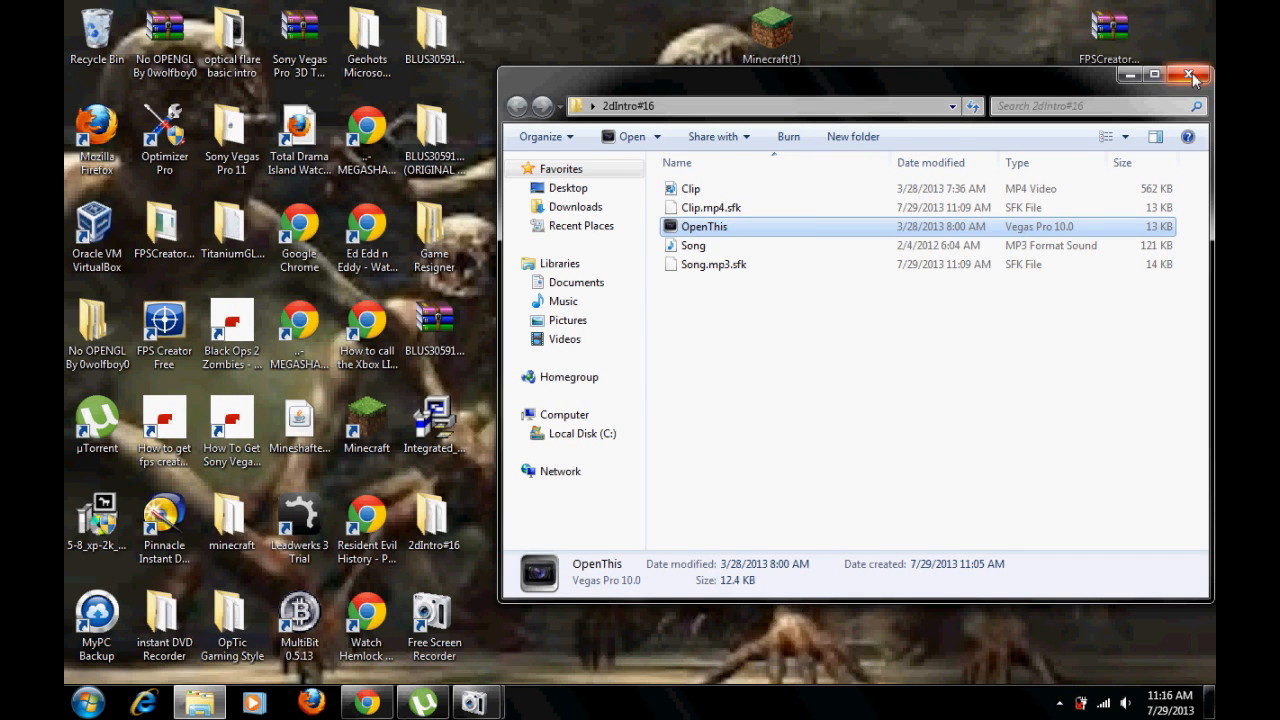
pyautogui.click(1192, 76)
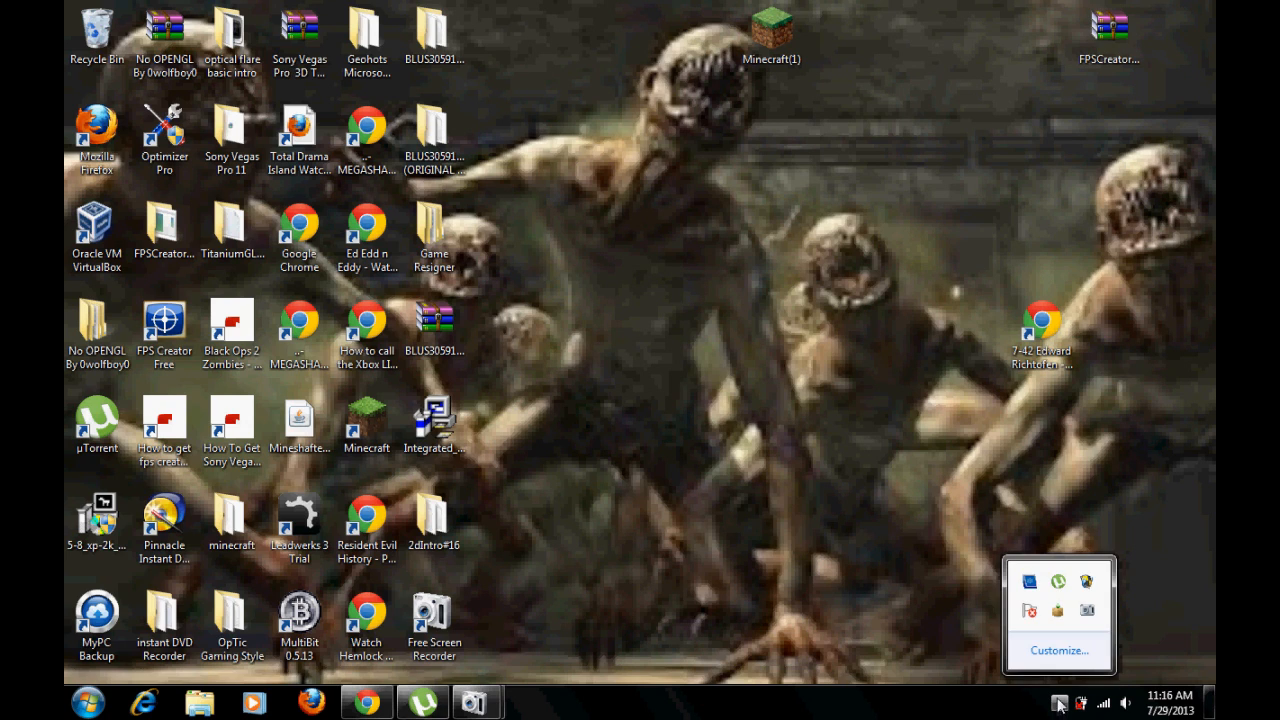
pyautogui.moveTo(444, 676)
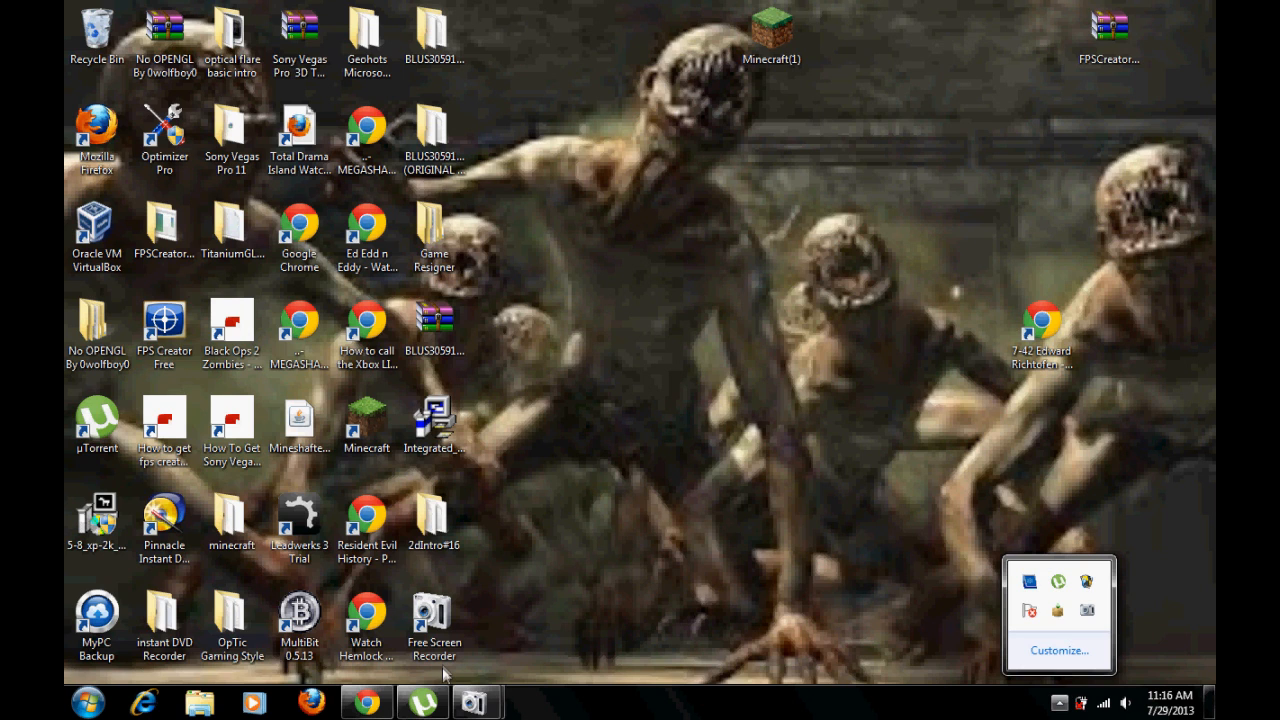